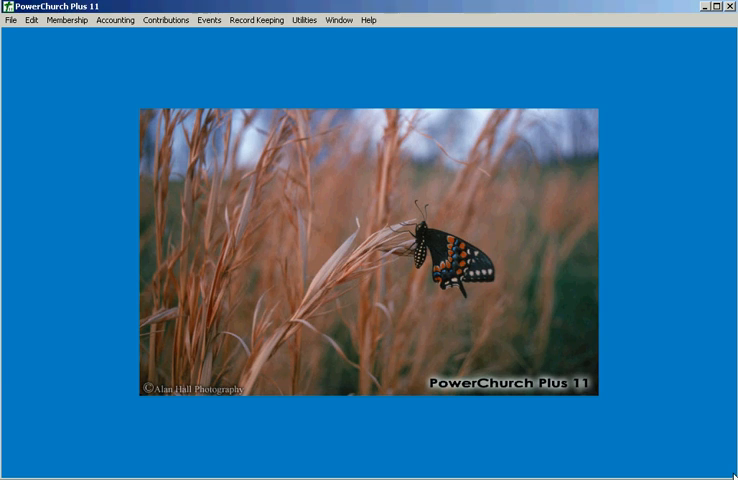
mouse_move(174, 30)
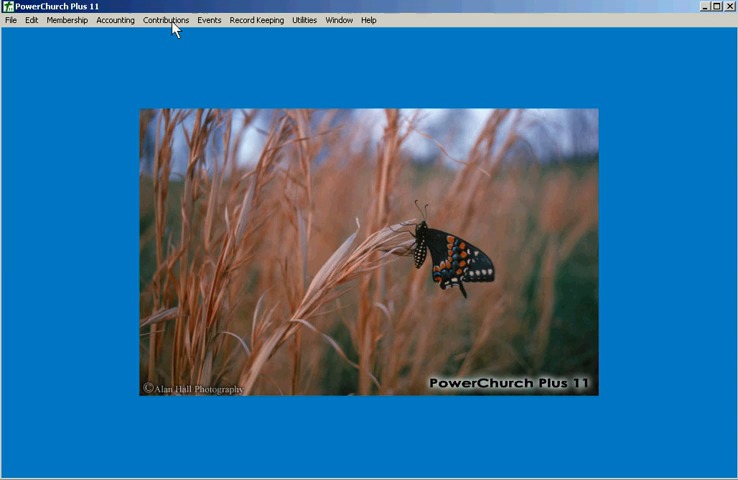
- Open the contribution funds list from the Contributions setup menu
left_click(166, 20)
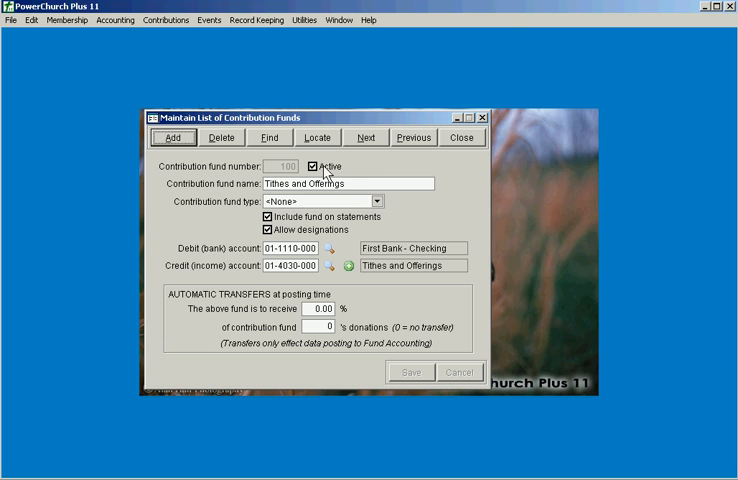
- Show fund 99999 Inactive Fund, ticking Active and then unticking it
left_click(317, 137)
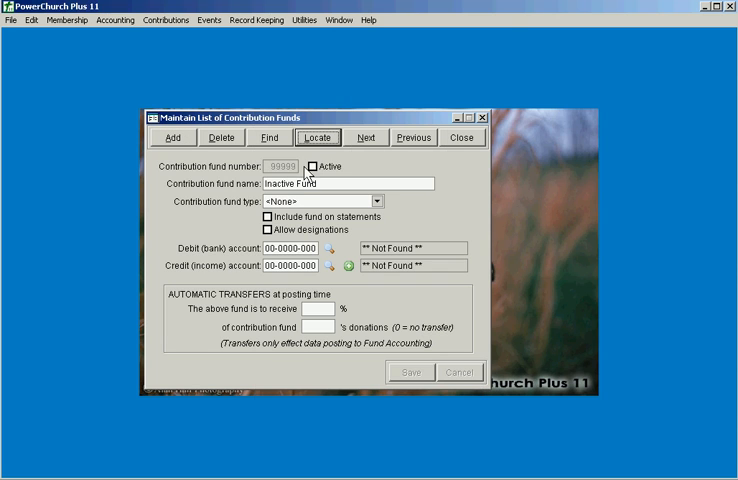
left_click(320, 166)
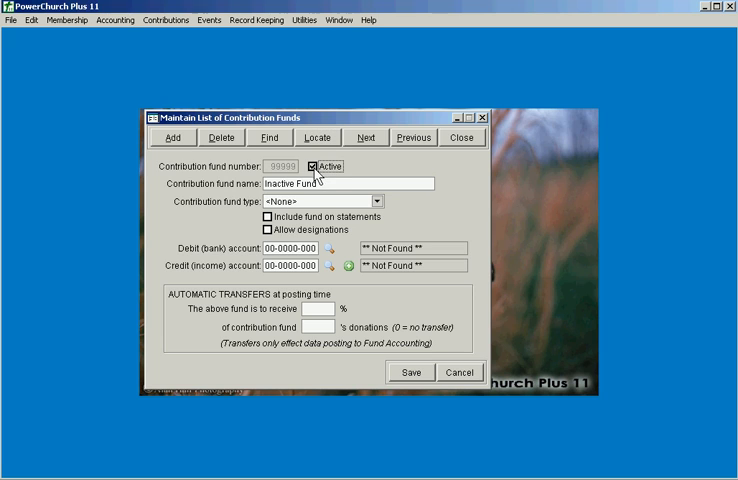
left_click(318, 166)
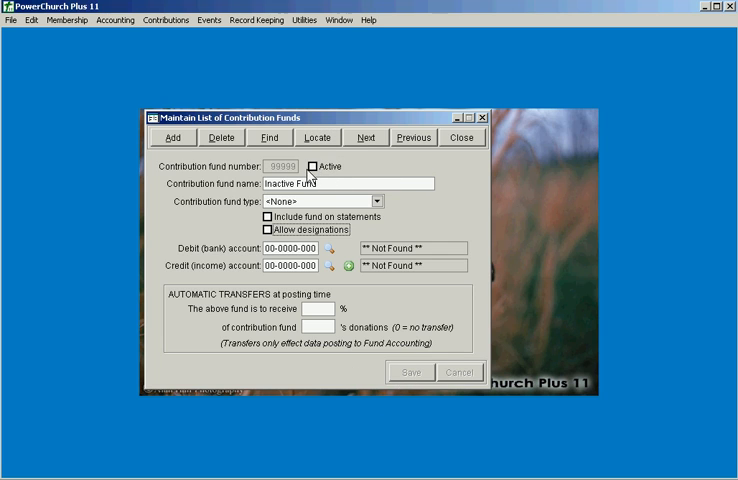
left_click(164, 19)
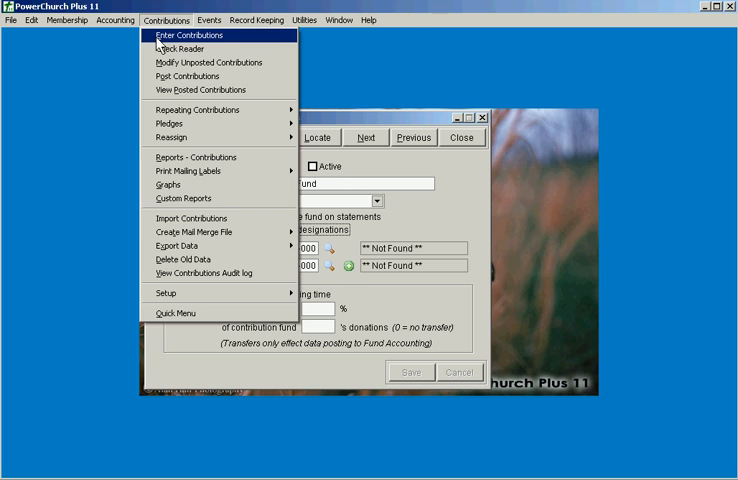
left_click(192, 35)
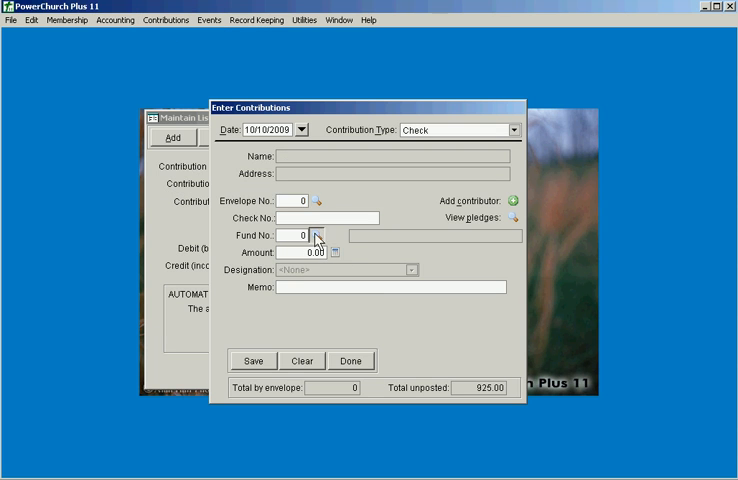
left_click(330, 235)
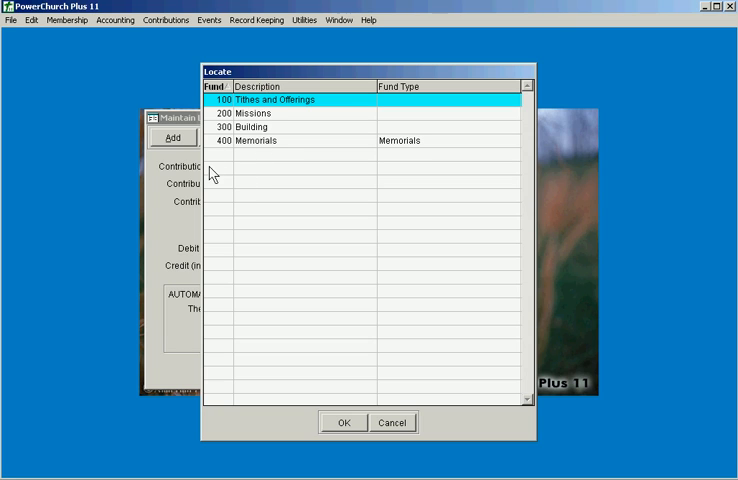
mouse_move(388, 438)
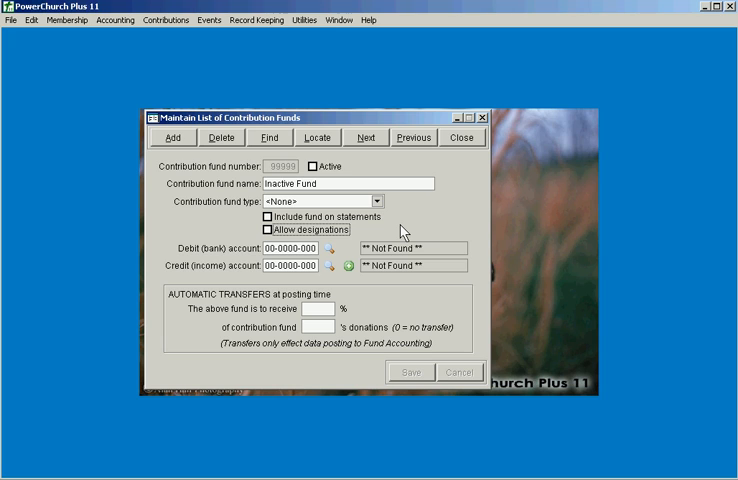
mouse_move(404, 231)
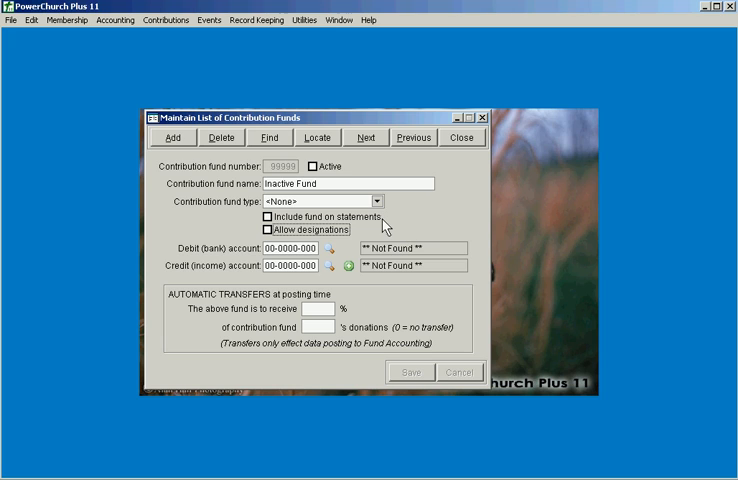
left_click(268, 213)
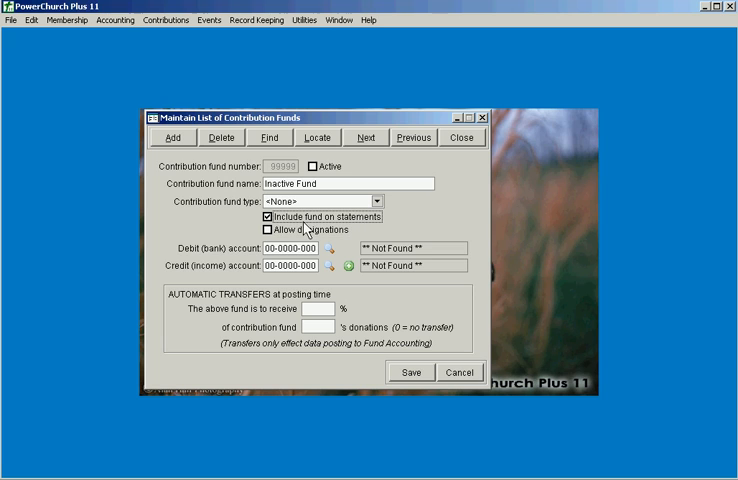
mouse_move(375, 222)
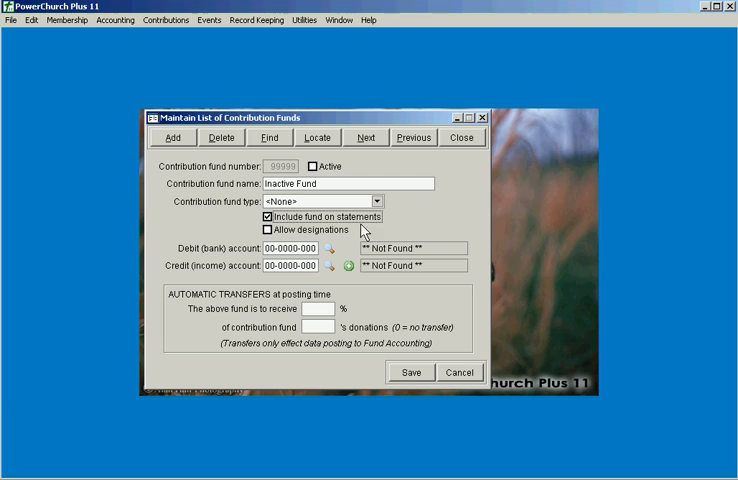
left_click(267, 217)
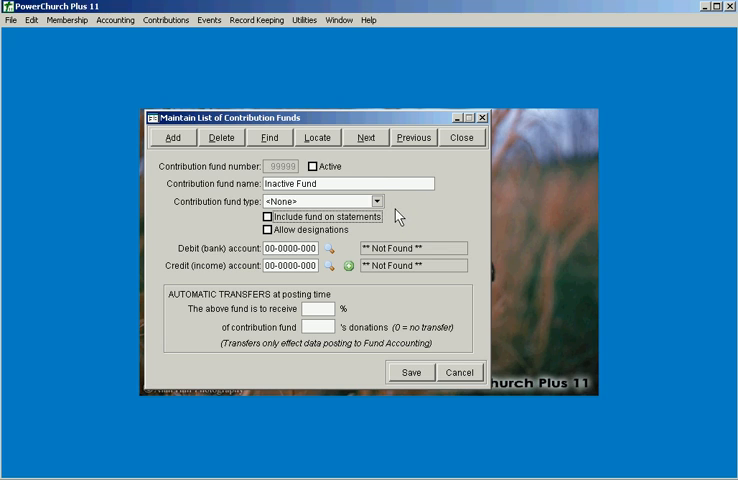
- Display fund 400 Memorials and view its available contribution fund types
left_click(412, 137)
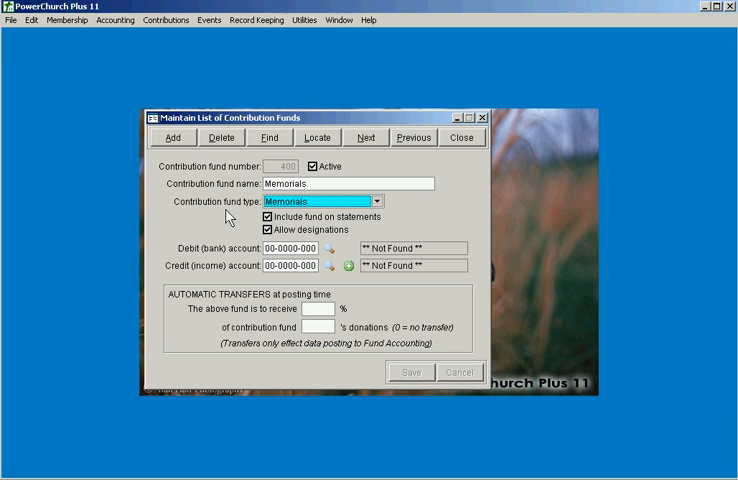
mouse_move(236, 208)
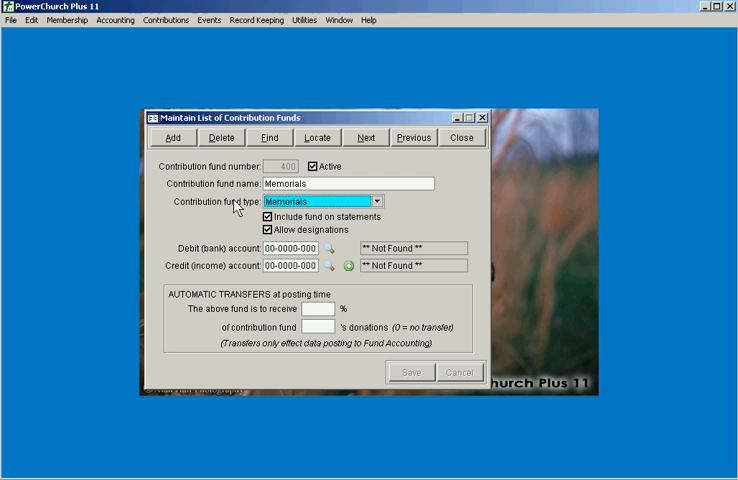
mouse_move(233, 204)
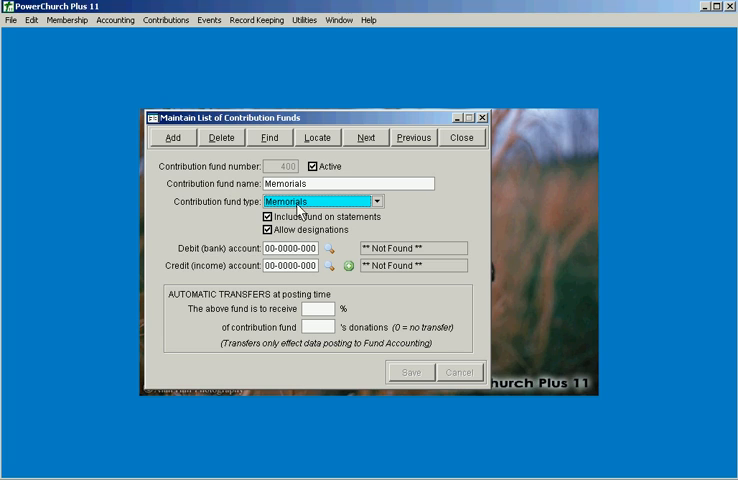
left_click(388, 203)
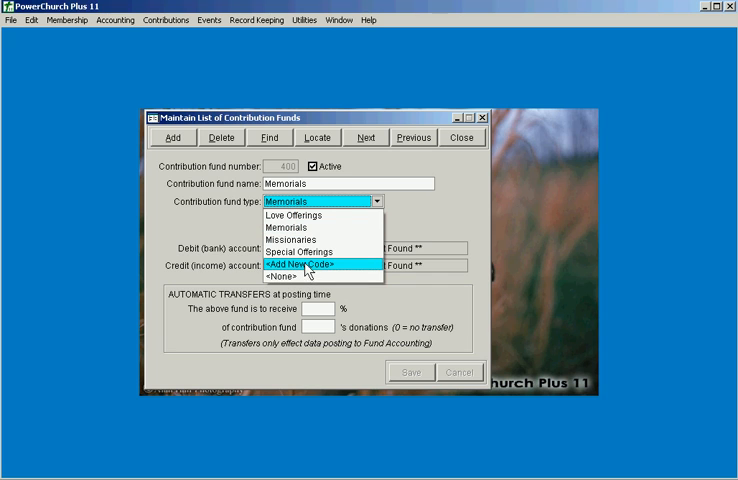
left_click(307, 264)
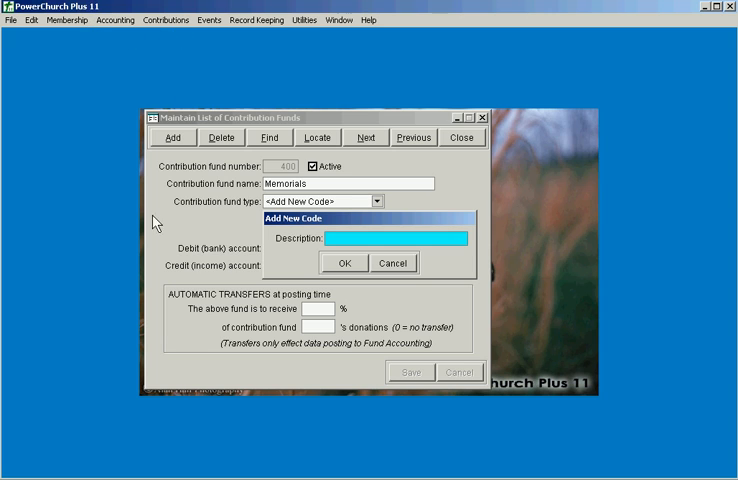
mouse_move(320, 280)
type("Memorials")
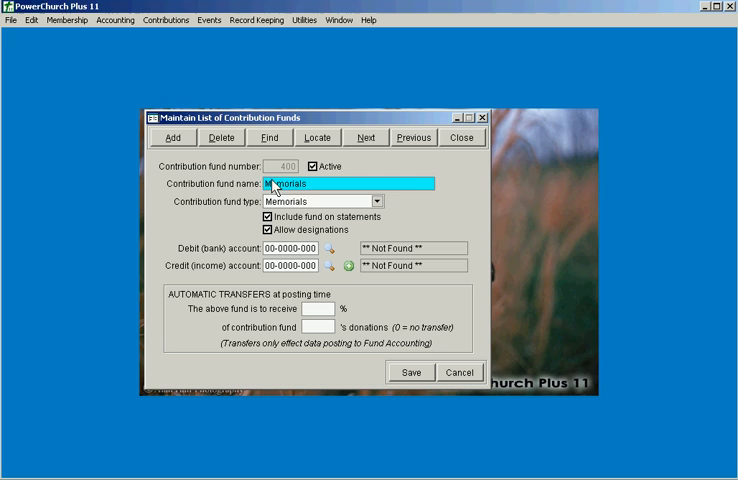
mouse_move(268, 210)
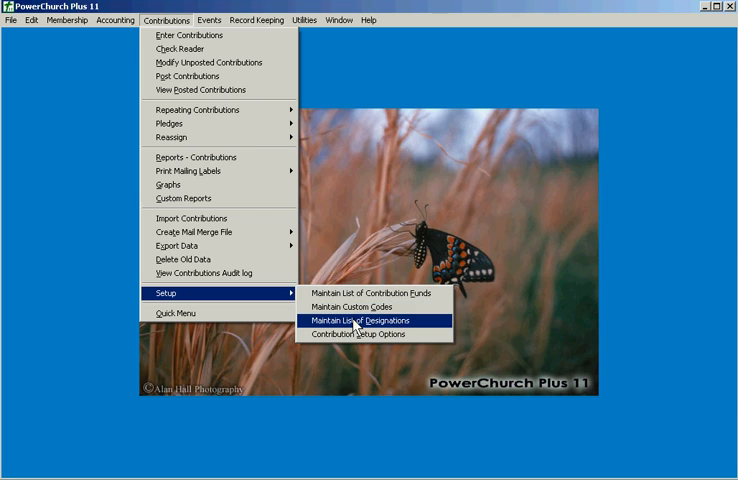
- Open the John Smith Memorial designation and set it active between dates
left_click(370, 320)
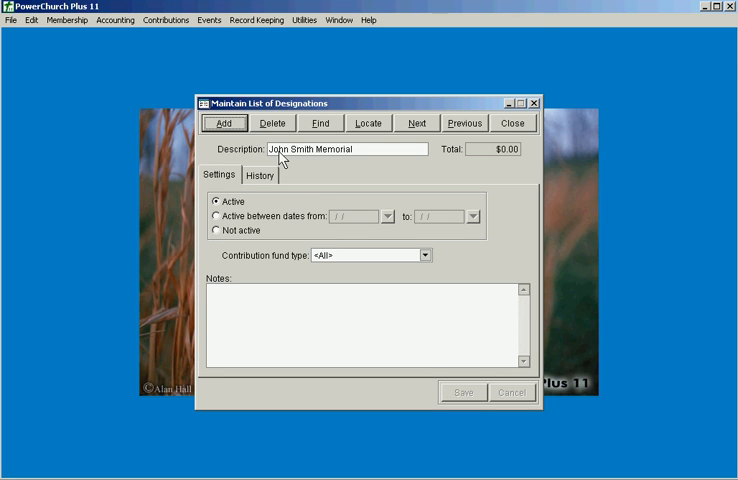
triple_click(340, 149)
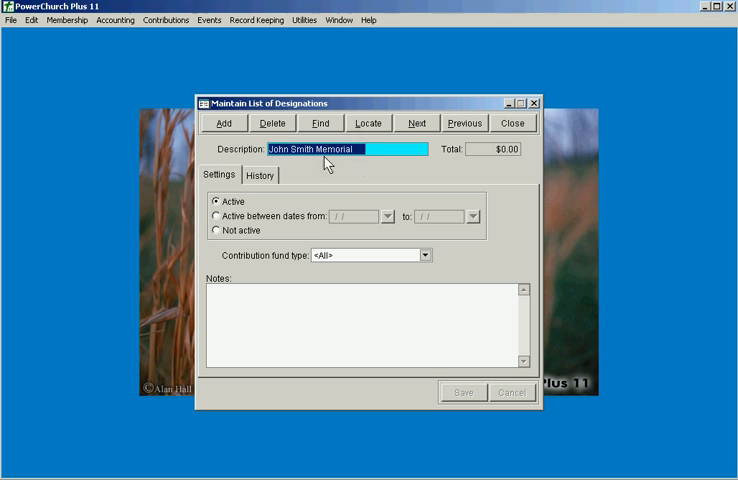
mouse_move(192, 243)
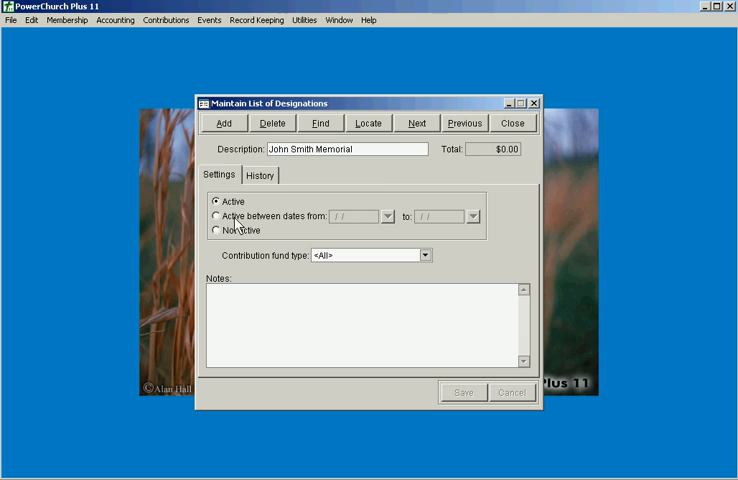
left_click(216, 216)
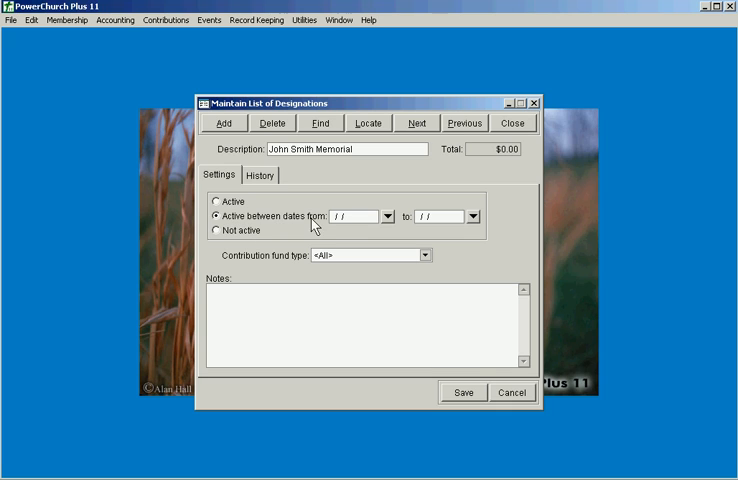
mouse_move(330, 226)
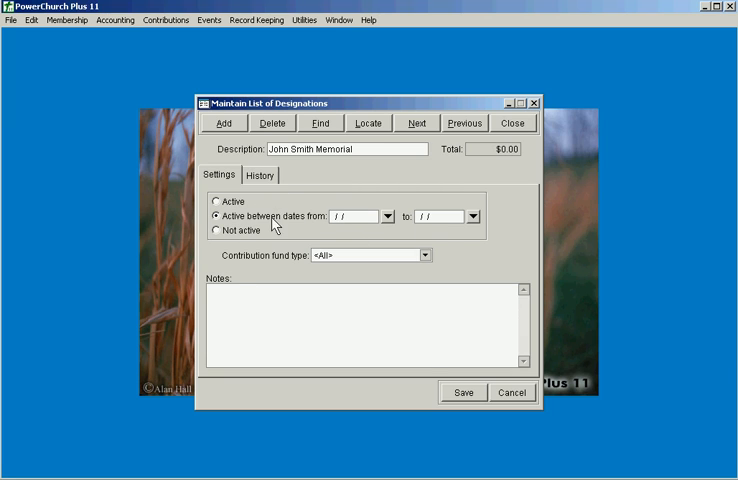
mouse_move(440, 230)
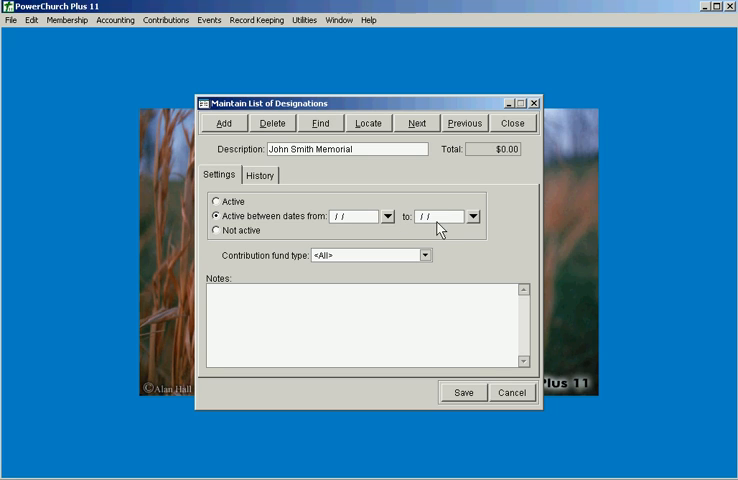
mouse_move(317, 118)
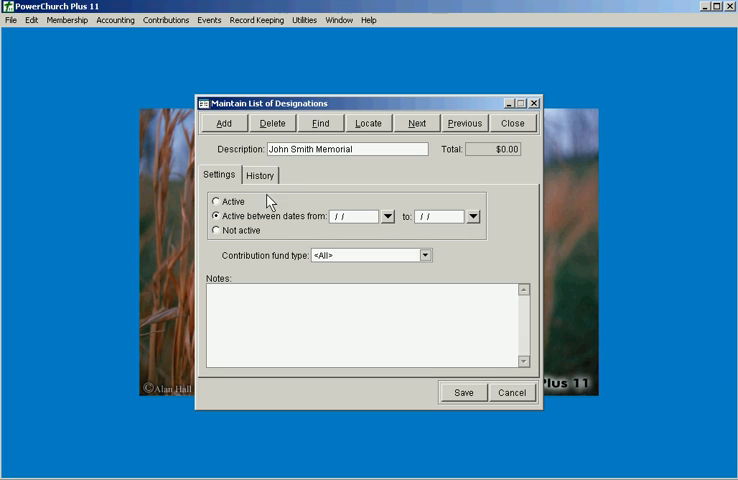
- Mark John Smith Memorial active and set its contribution fund type to Memorials
left_click(215, 230)
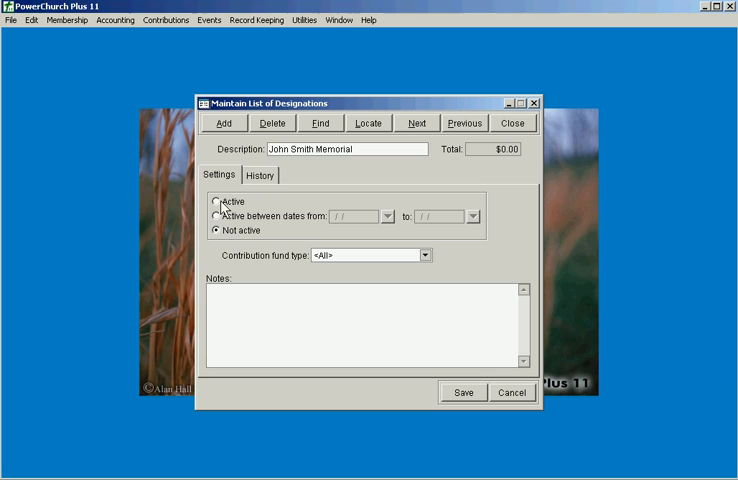
mouse_move(240, 241)
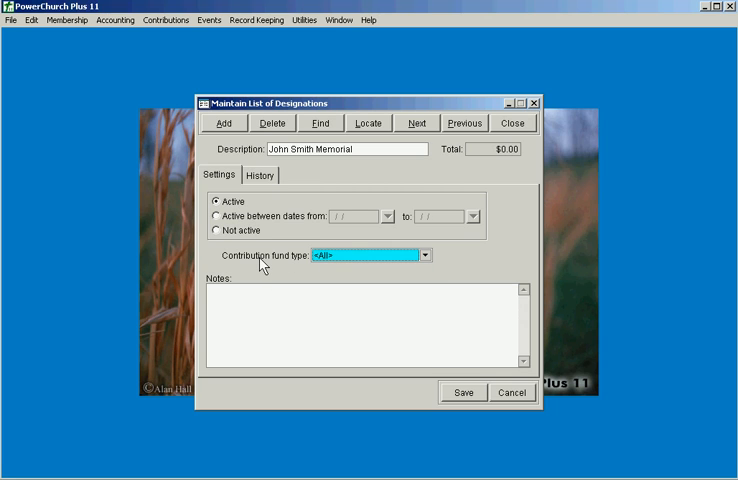
left_click(425, 255)
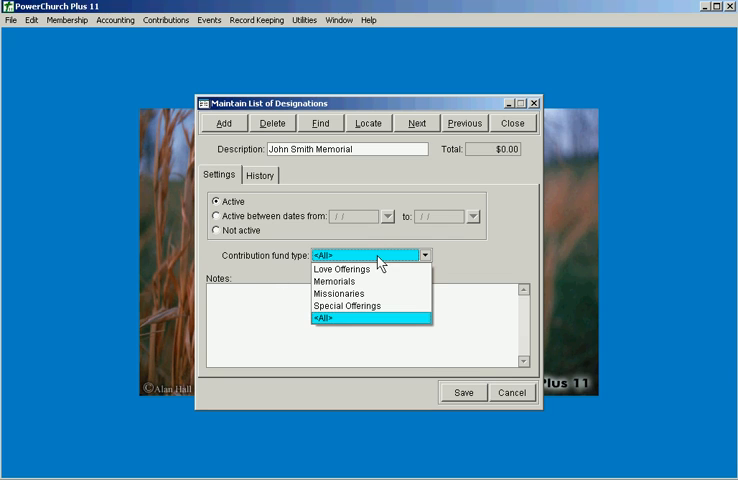
left_click(330, 319)
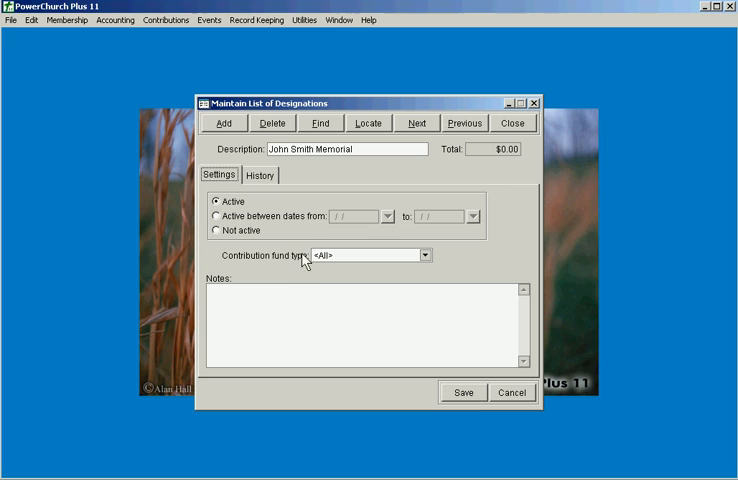
mouse_move(375, 250)
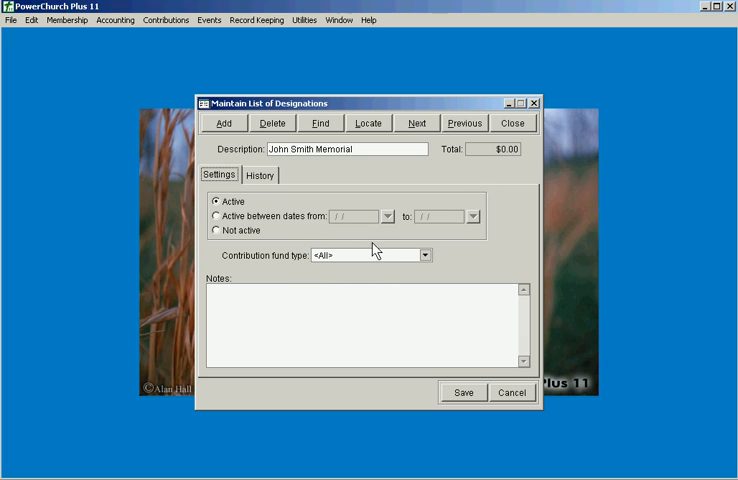
mouse_move(368, 262)
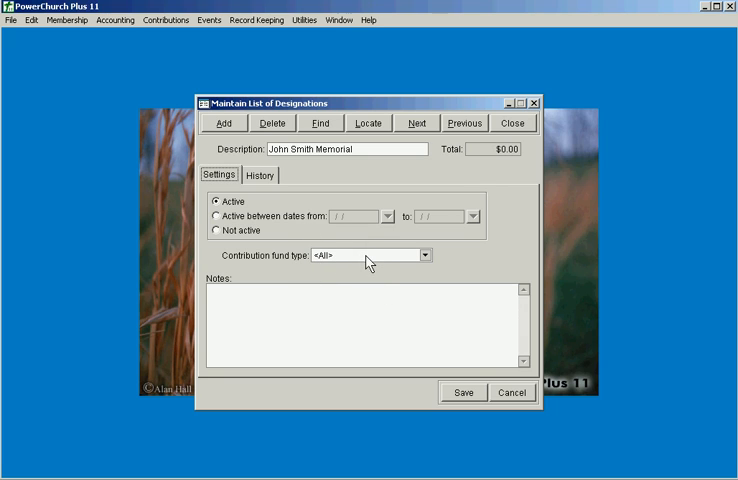
left_click(424, 254)
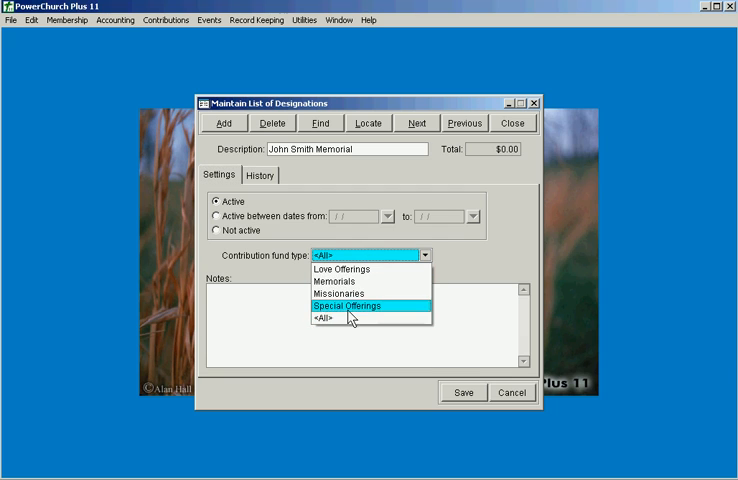
left_click(340, 281)
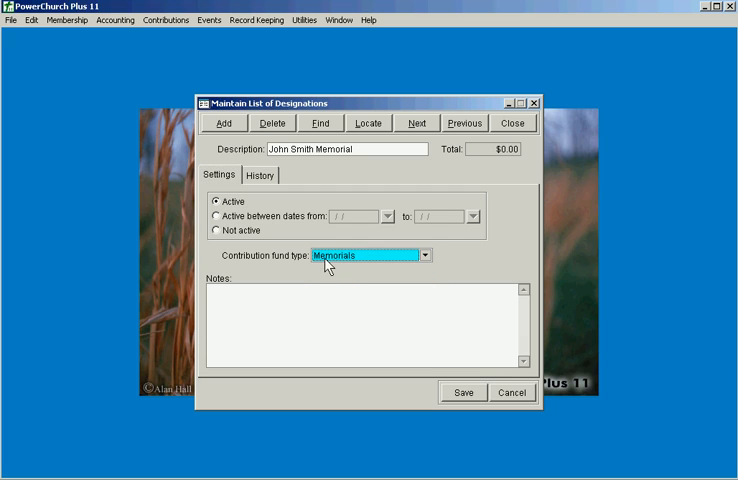
mouse_move(283, 269)
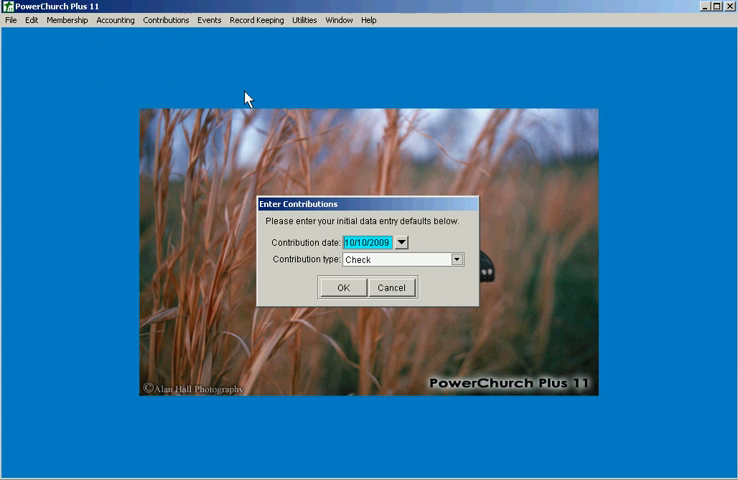
- Accept entry defaults, then choose fund 400 and the John Smith Memorial designation
left_click(347, 287)
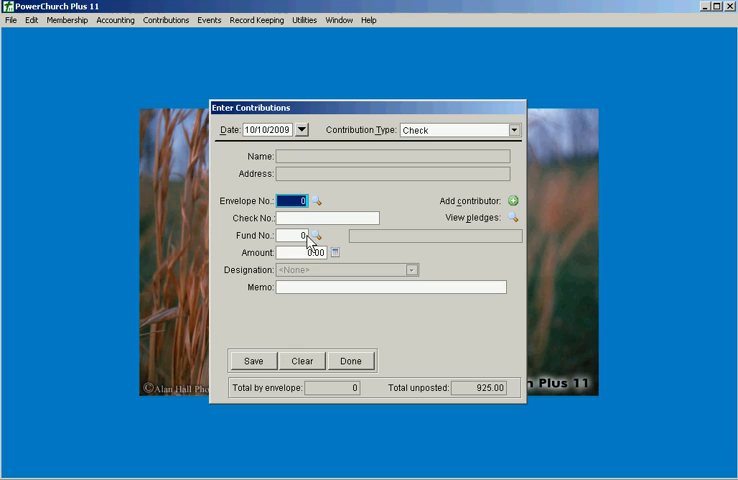
left_click(326, 237)
type("400")
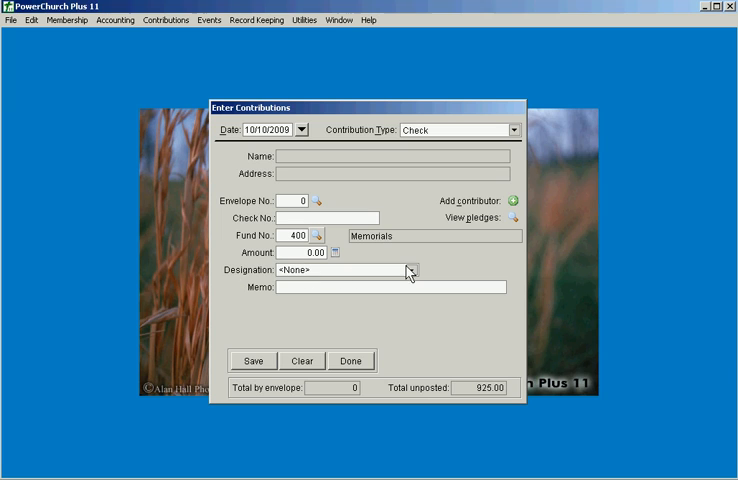
left_click(409, 270)
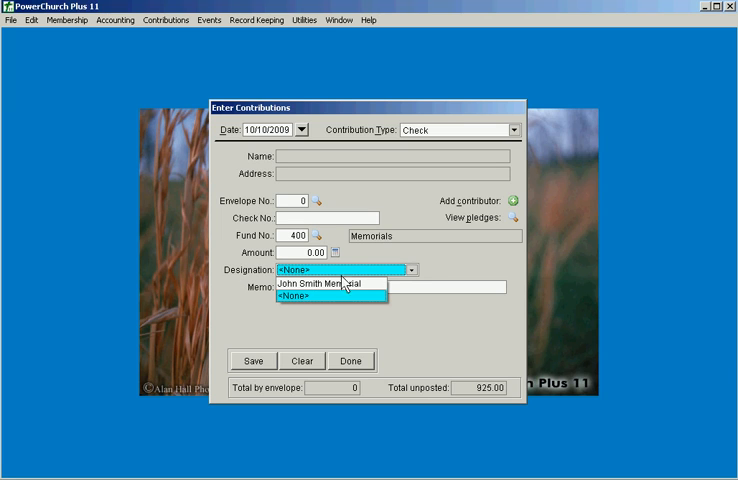
left_click(330, 283)
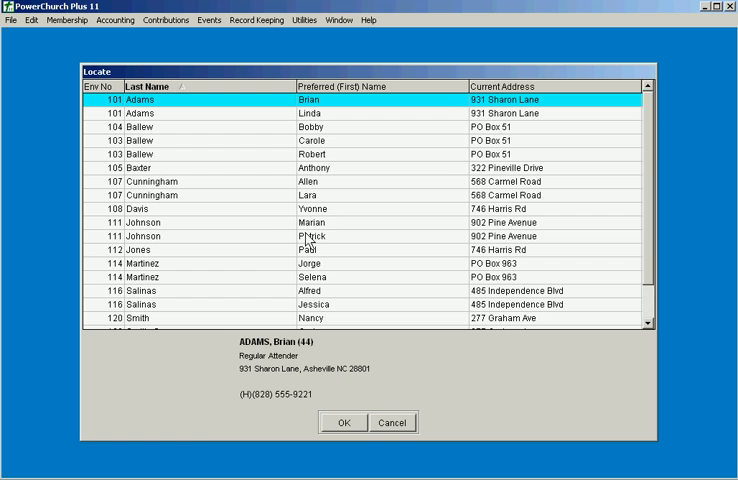
- Enter $25.00 from envelope 101, save the contribution, and finish entry
left_click(343, 422)
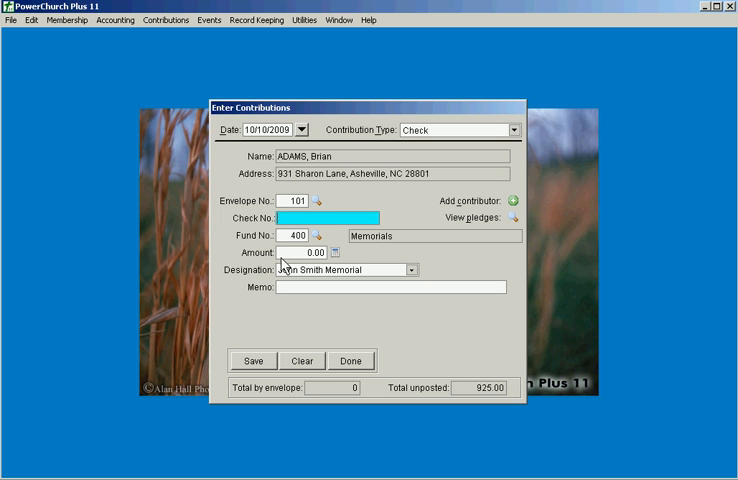
type("25.00")
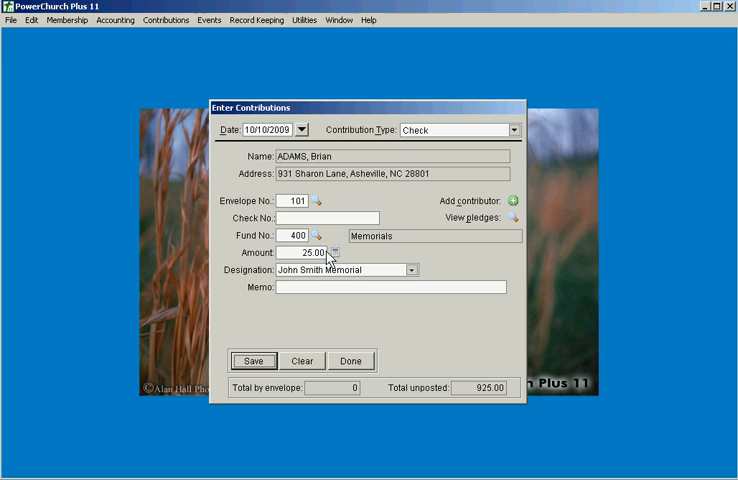
mouse_move(318, 294)
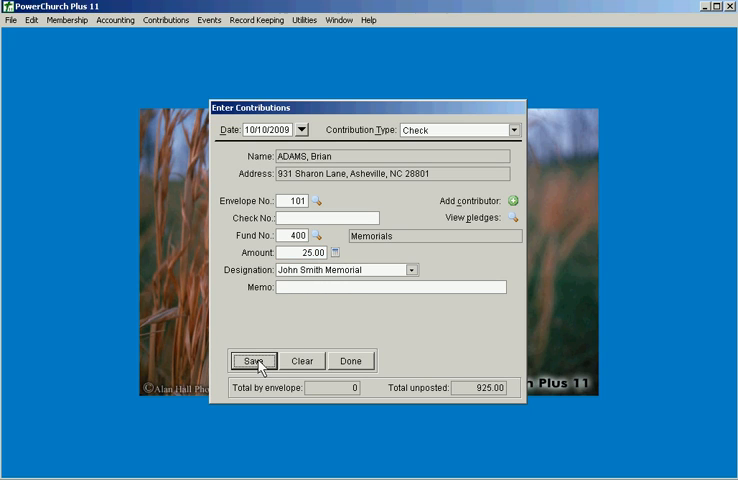
mouse_move(258, 366)
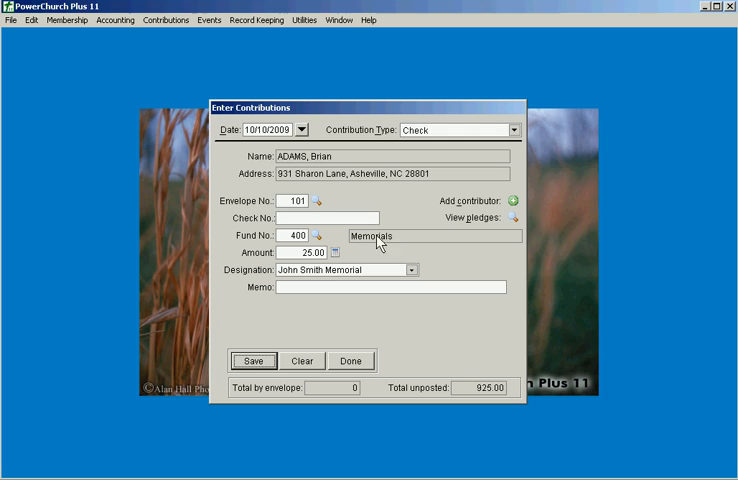
left_click(253, 360)
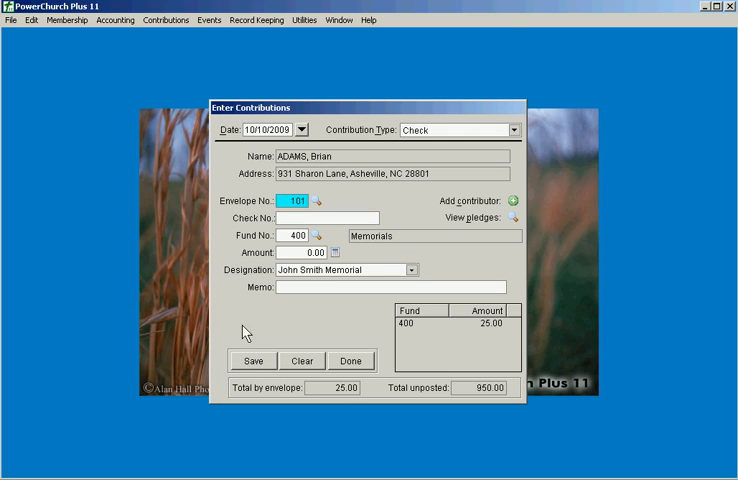
left_click(166, 20)
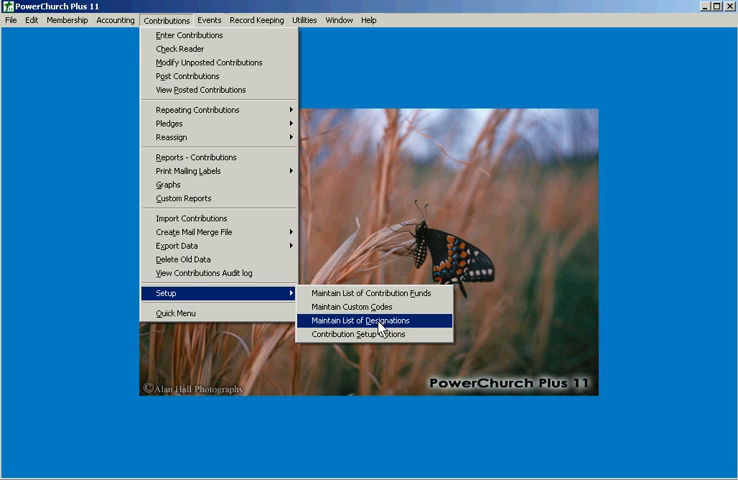
left_click(367, 321)
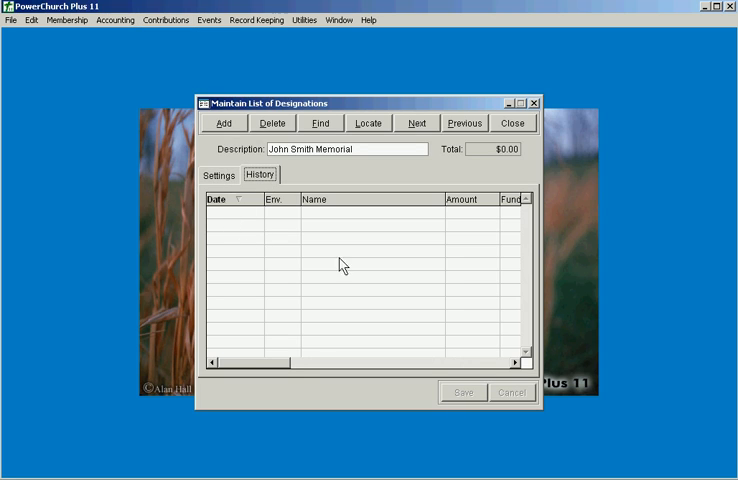
mouse_move(364, 272)
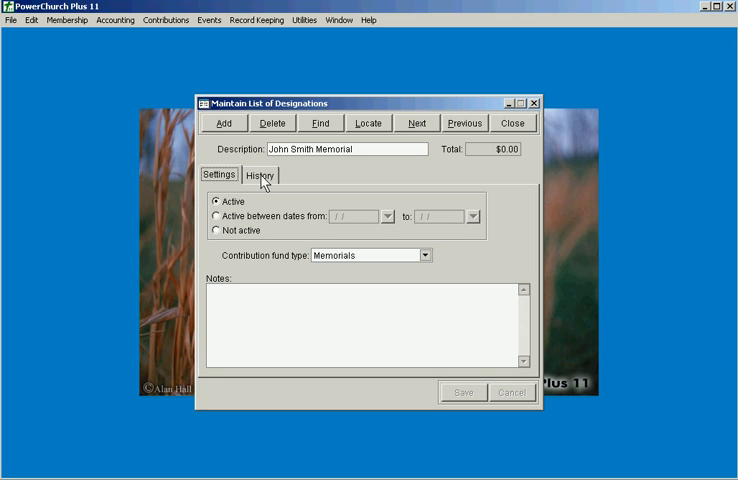
mouse_move(265, 185)
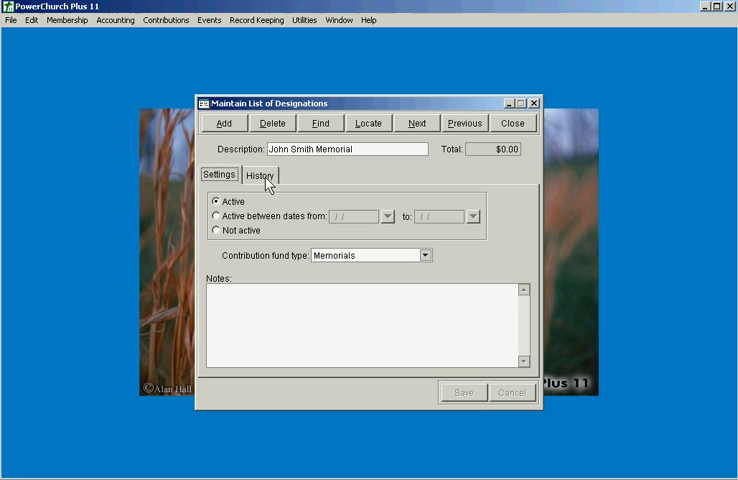
left_click(259, 174)
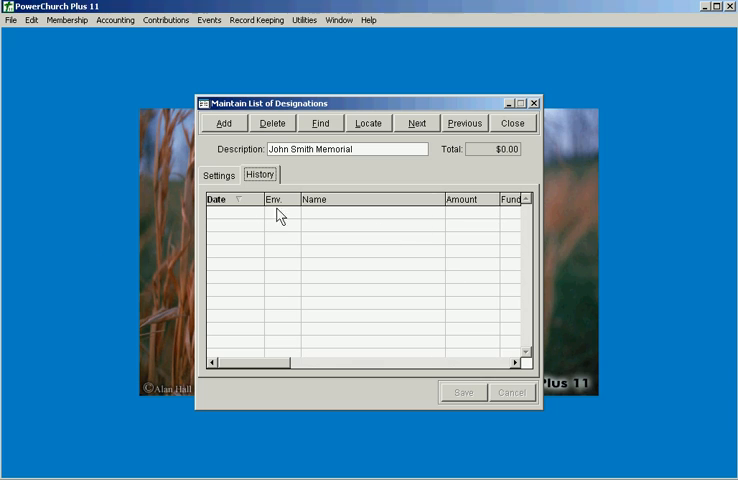
mouse_move(289, 246)
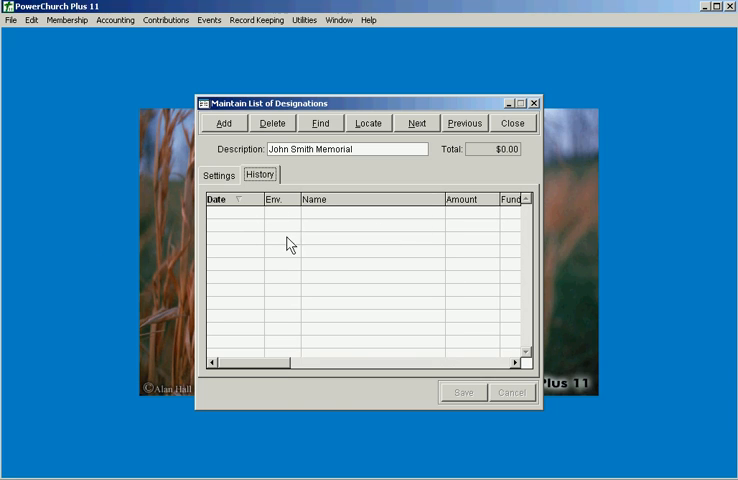
mouse_move(402, 195)
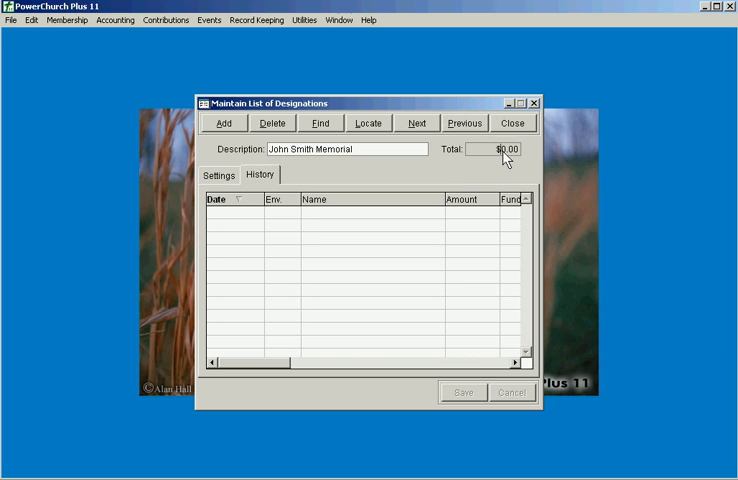
left_click(218, 174)
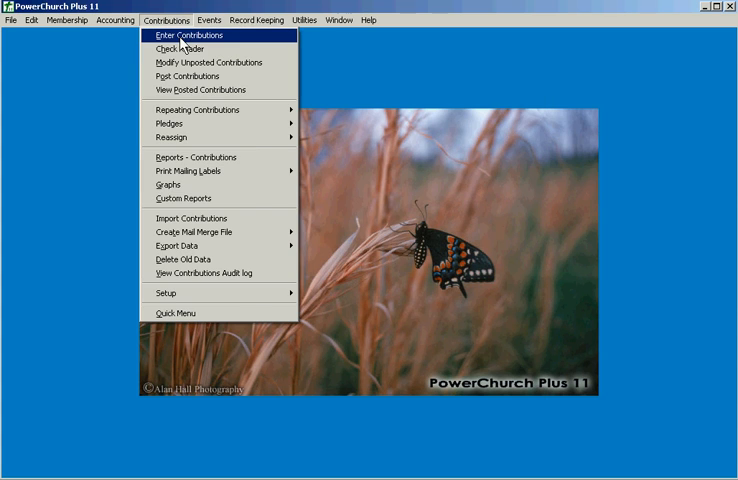
left_click(192, 35)
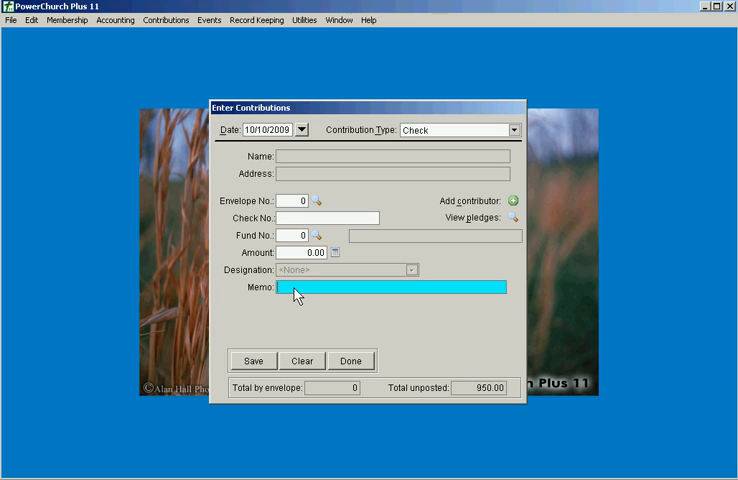
left_click(254, 360)
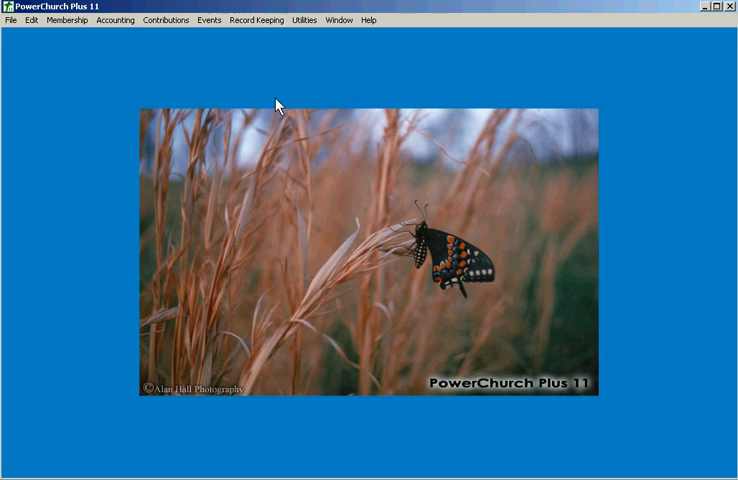
mouse_move(267, 96)
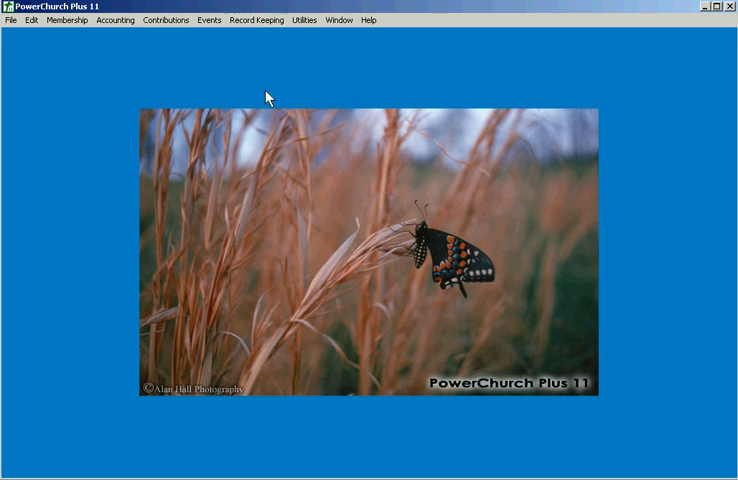
left_click(165, 20)
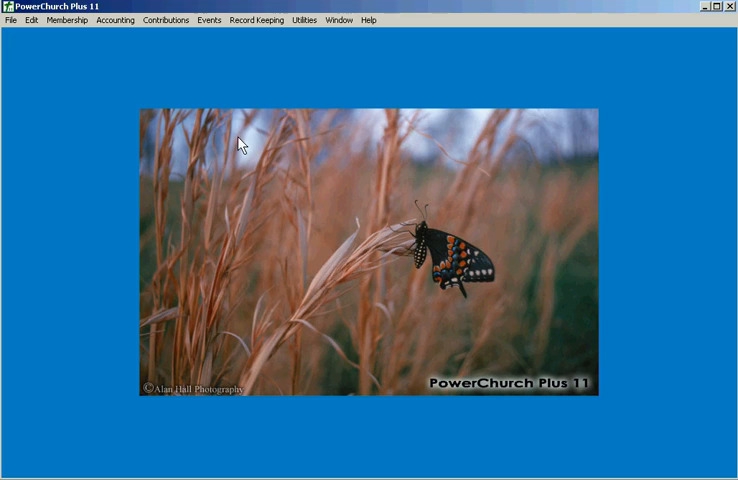
mouse_move(225, 110)
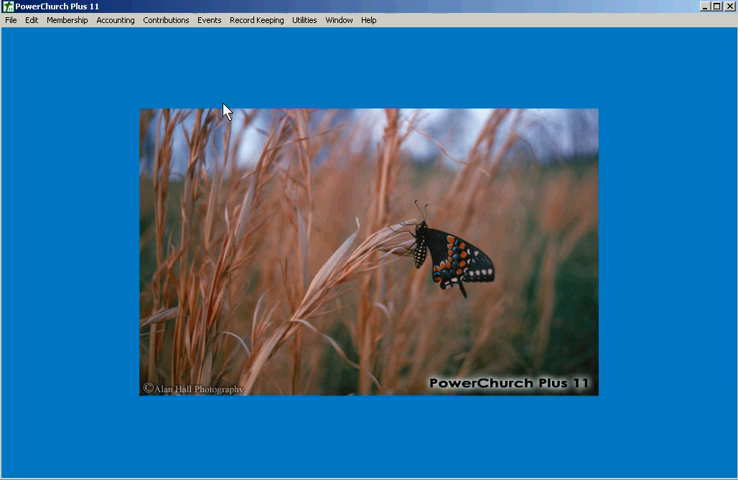